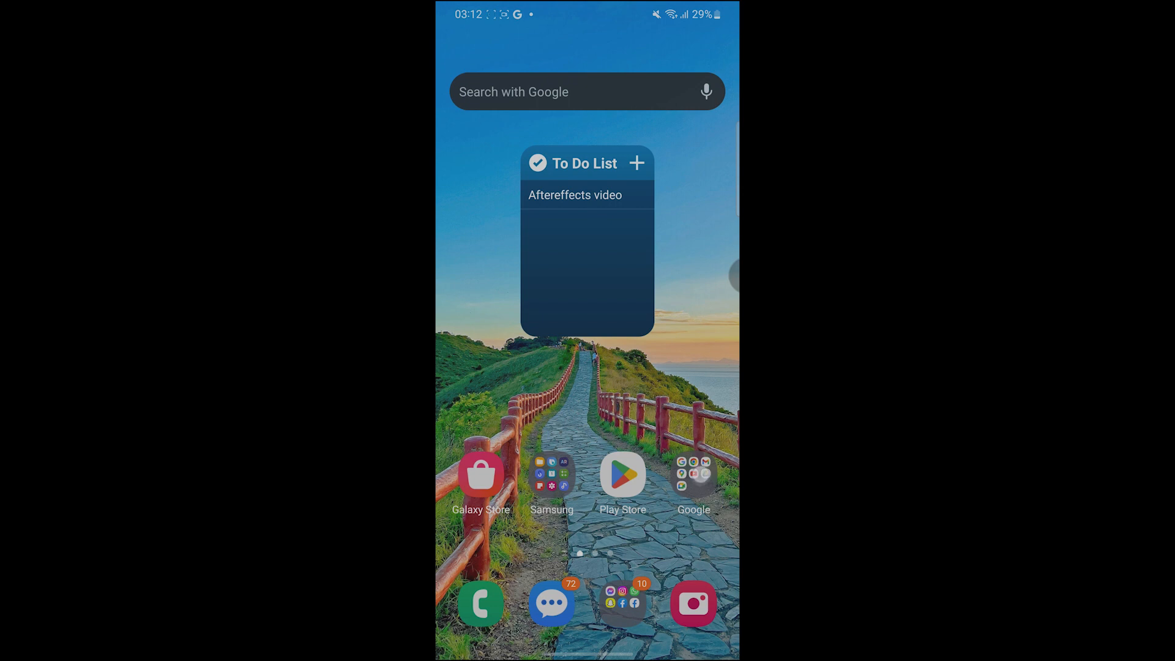
Step: Launch the Drive app from the Google apps folder on the home screen
left_click(693, 483)
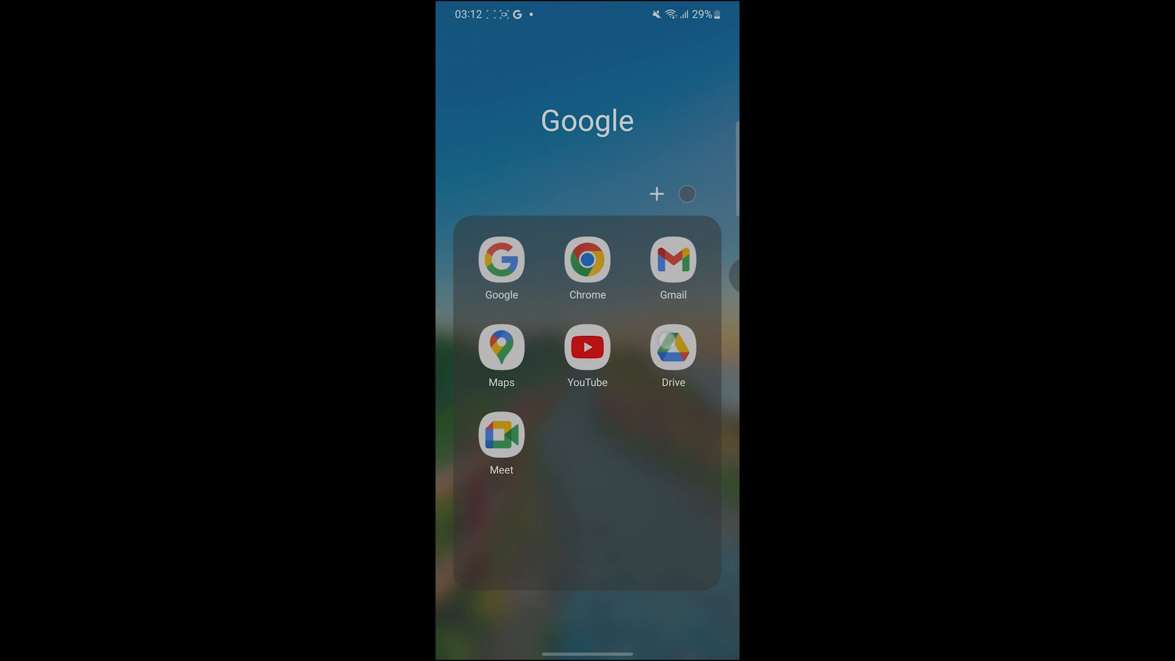
left_click(671, 348)
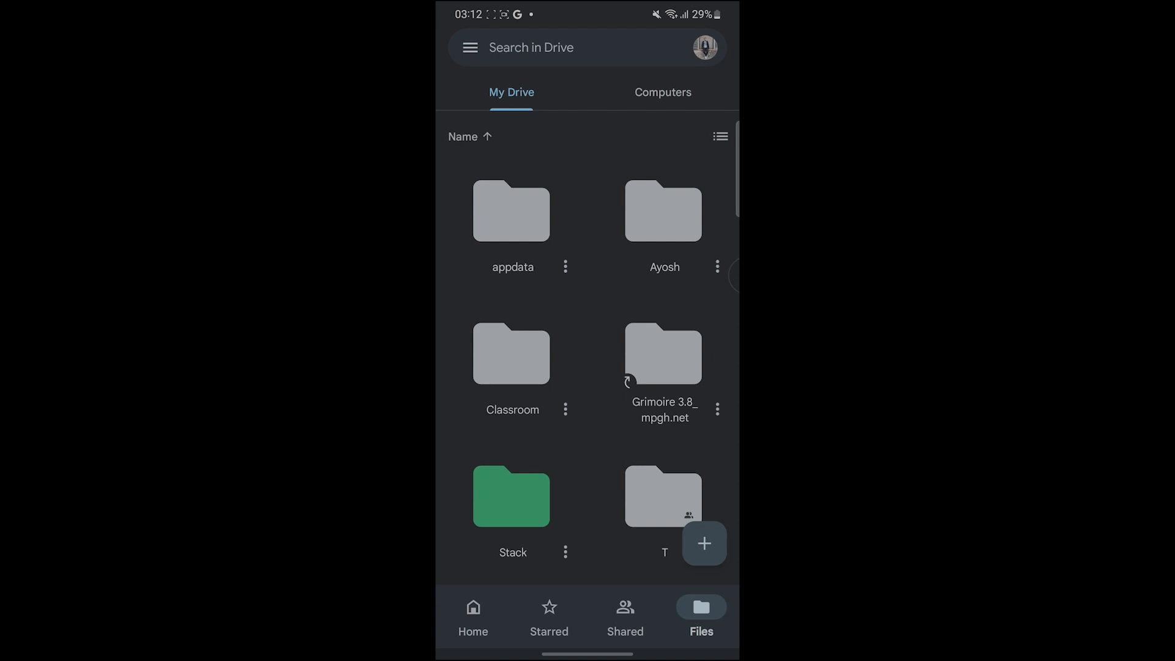
Step: Upload Interest rates EN.pdf from the phone into My Drive
left_click(703, 544)
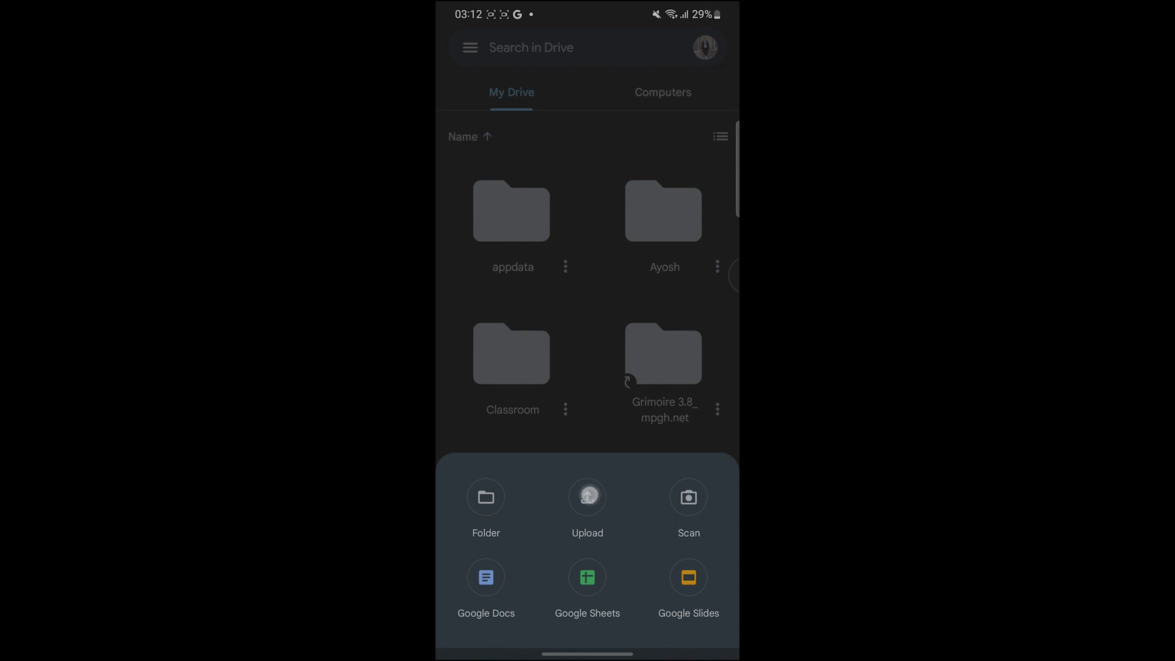
left_click(587, 496)
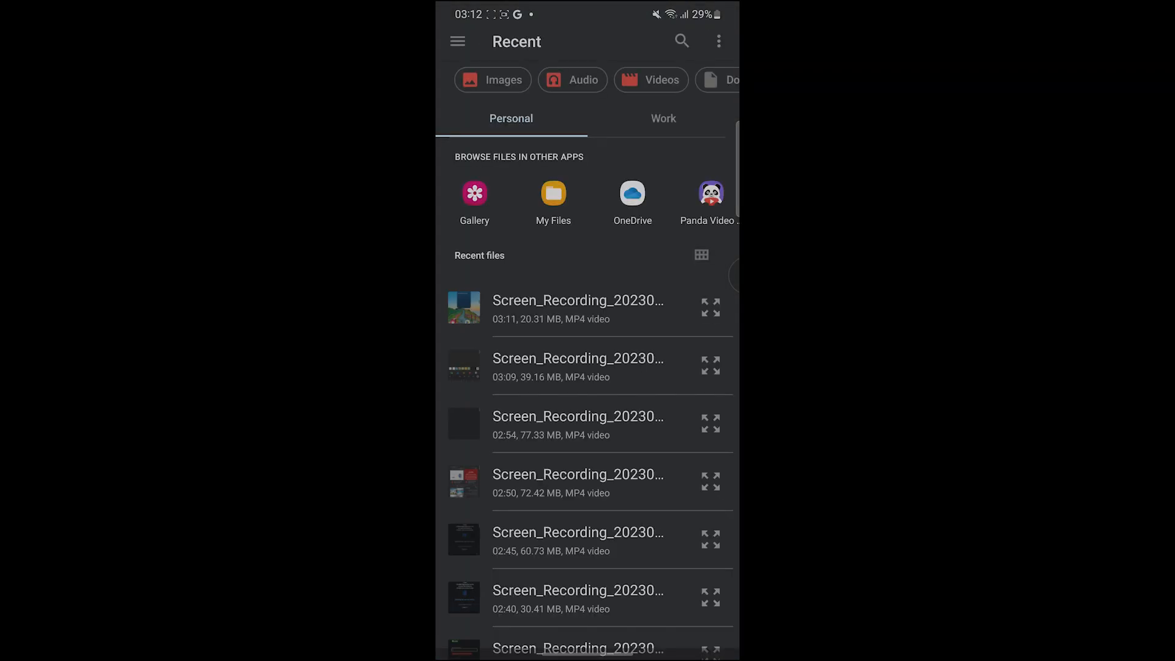
scroll("left", 3)
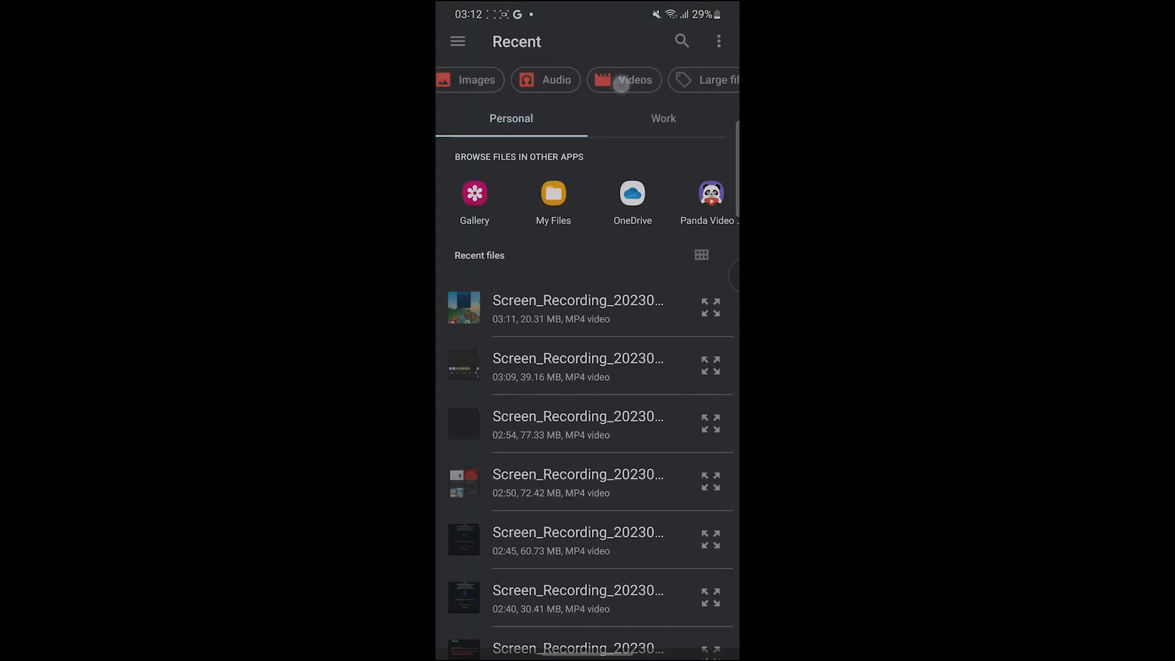
left_click(624, 80)
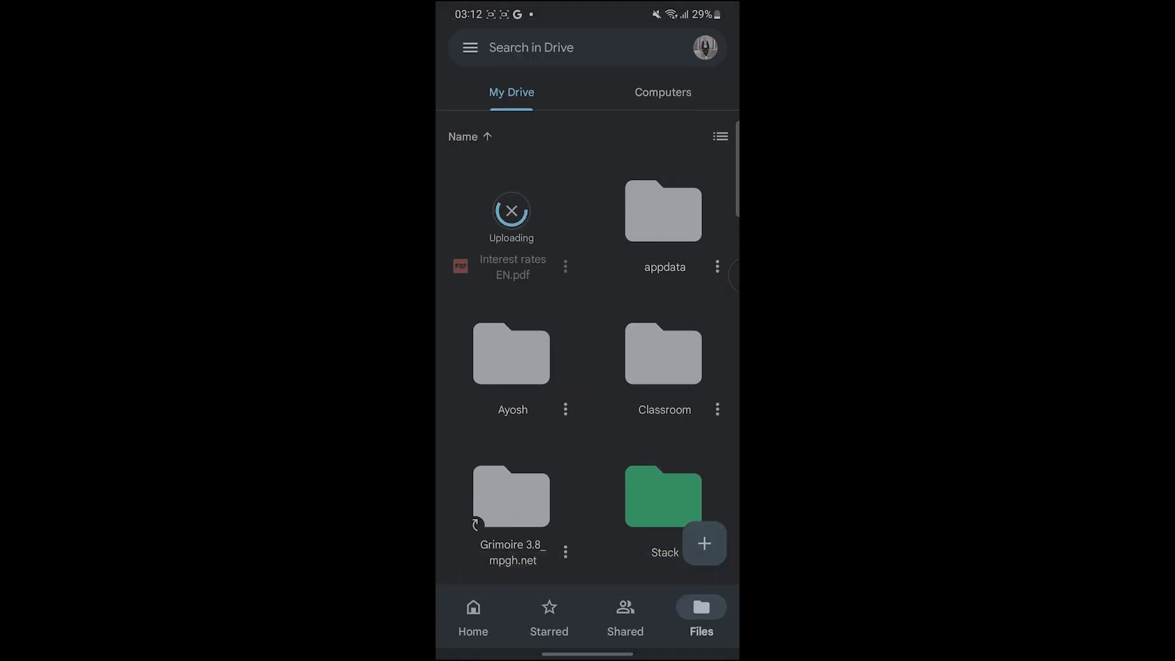
Step: Scroll down My Drive and open the three-dot menu for 1.pdf
scroll("down", 3)
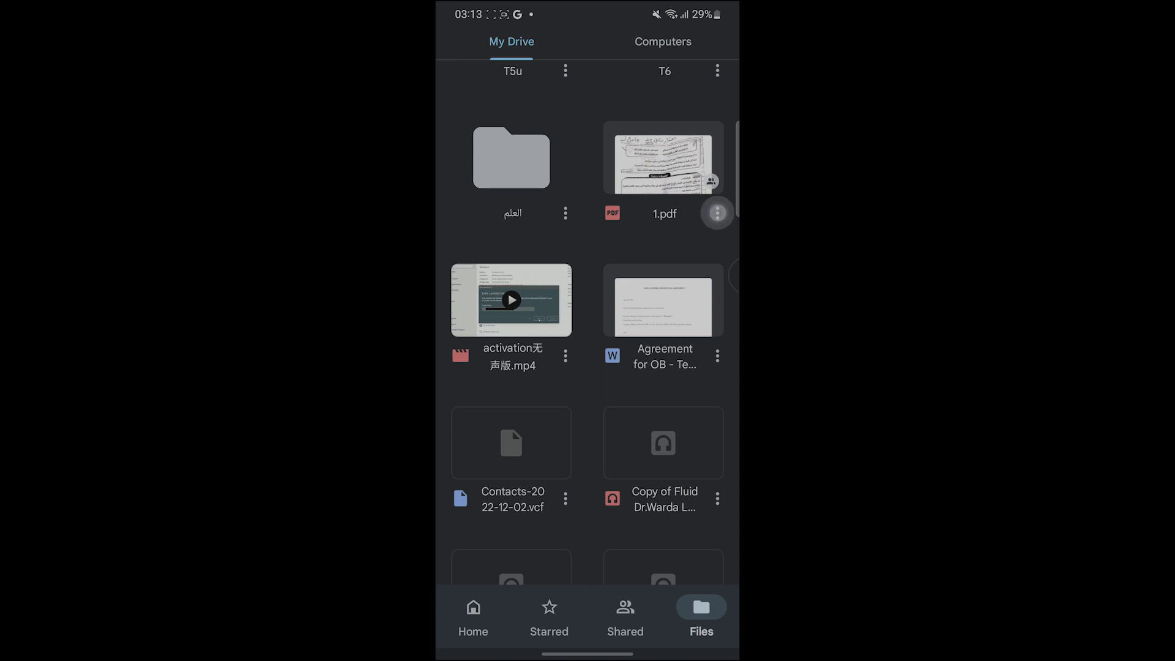
left_click(716, 213)
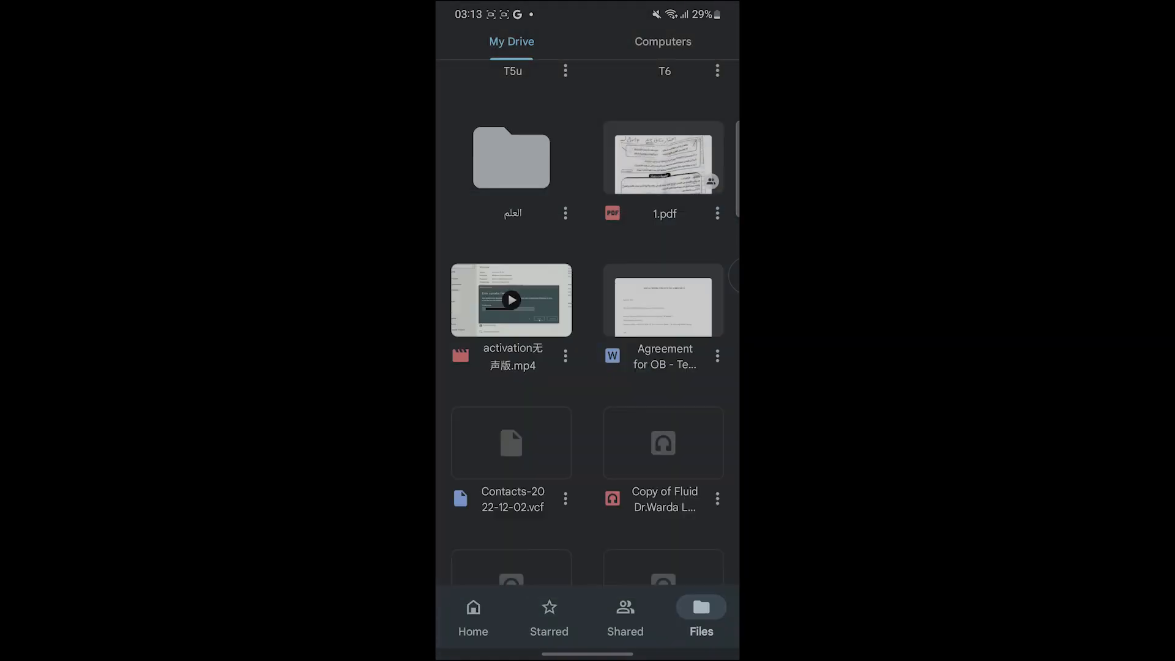
left_click(715, 214)
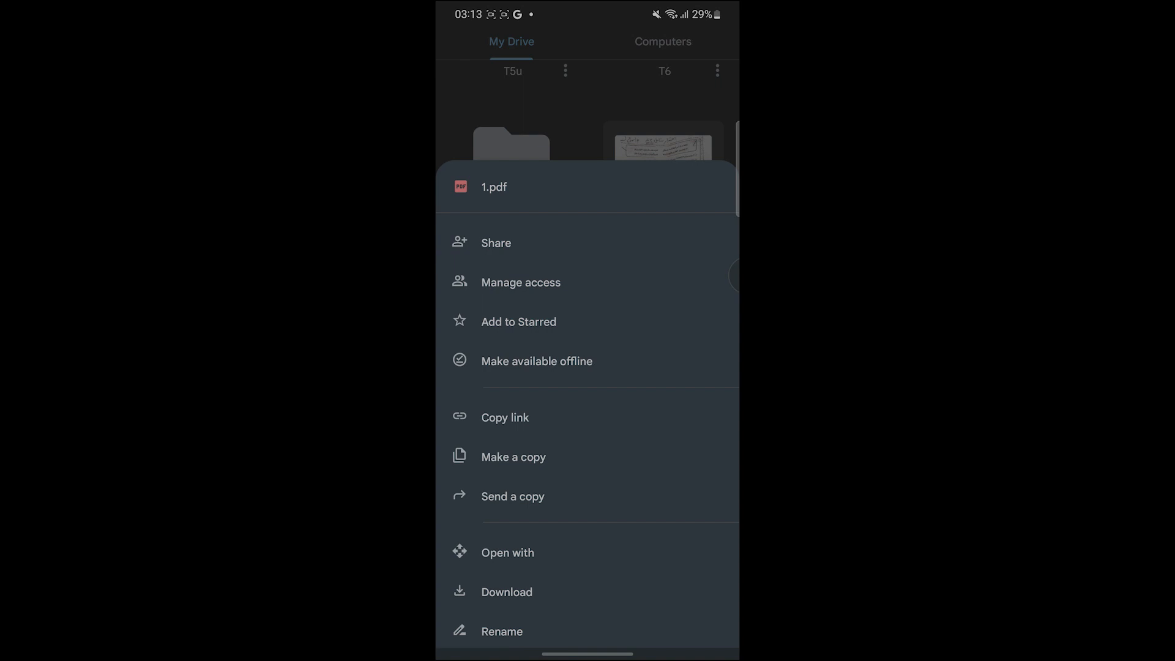
Step: Set 1.pdf general access to Editor for anyone with the link and copy the link
left_click(520, 283)
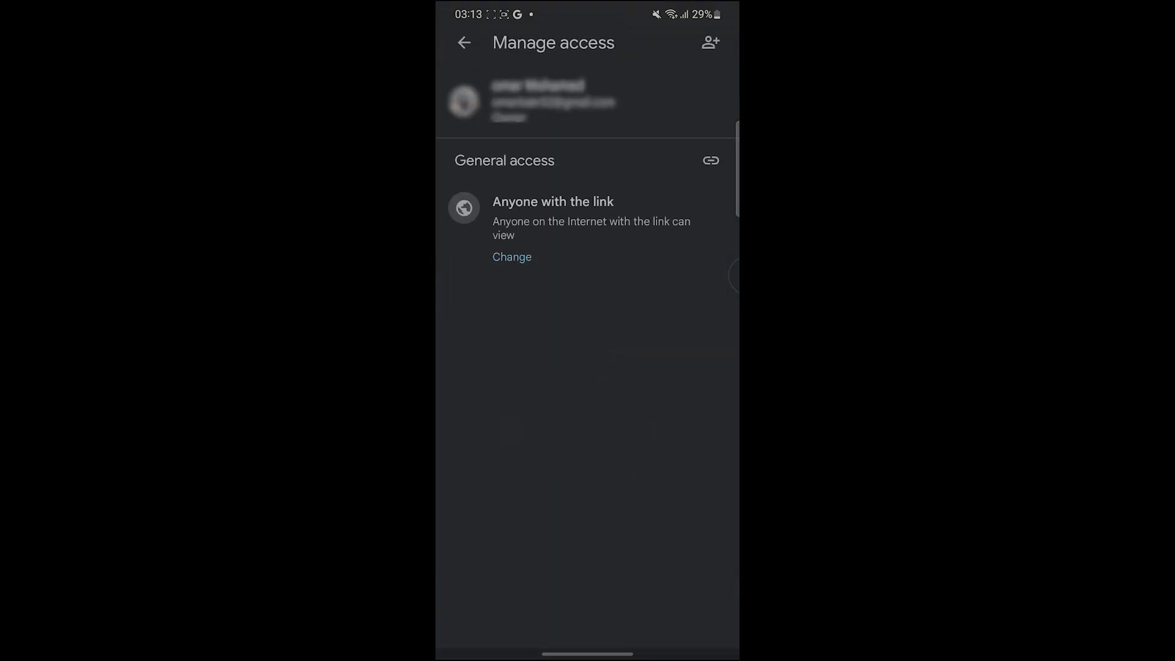
left_click(512, 257)
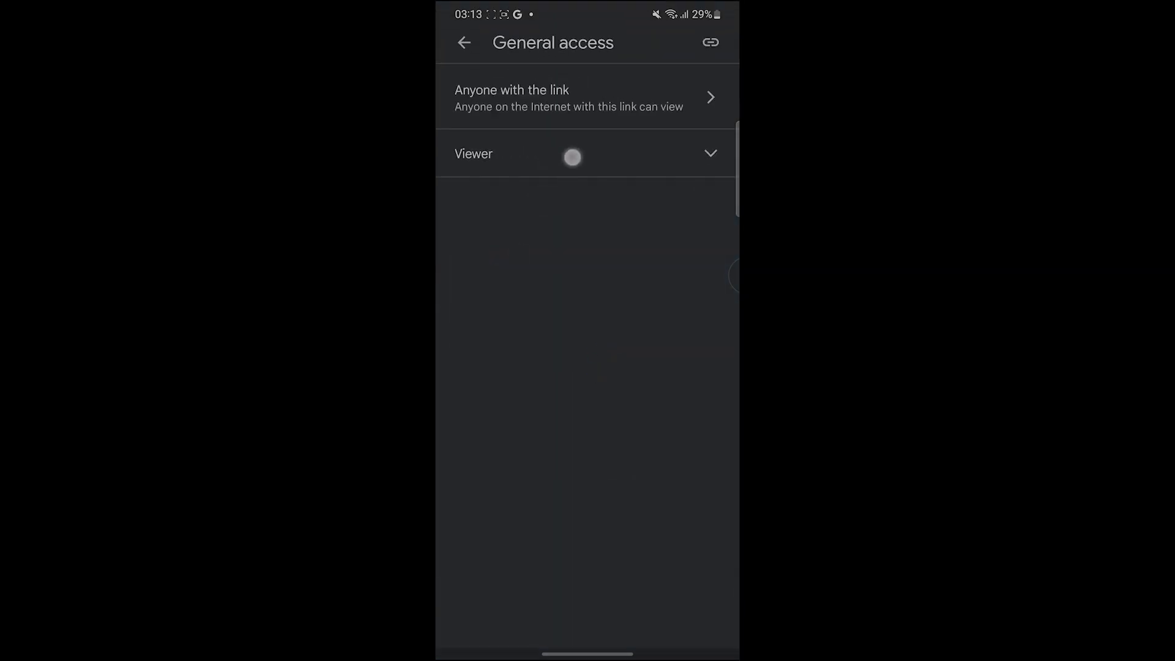
left_click(585, 153)
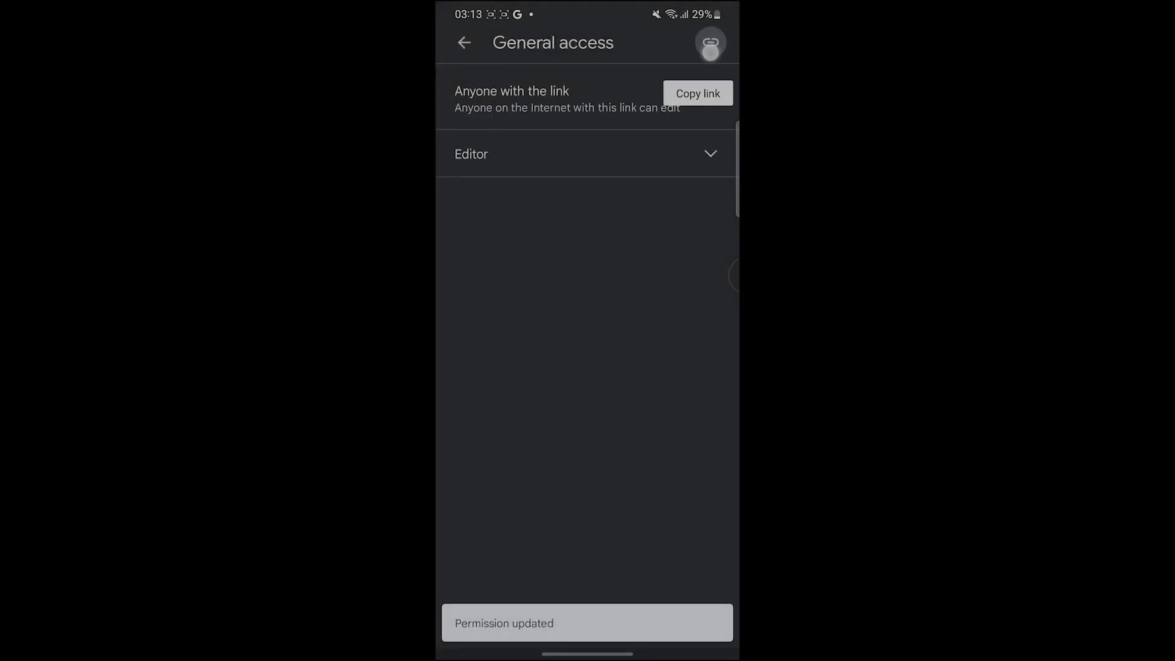
left_click(696, 93)
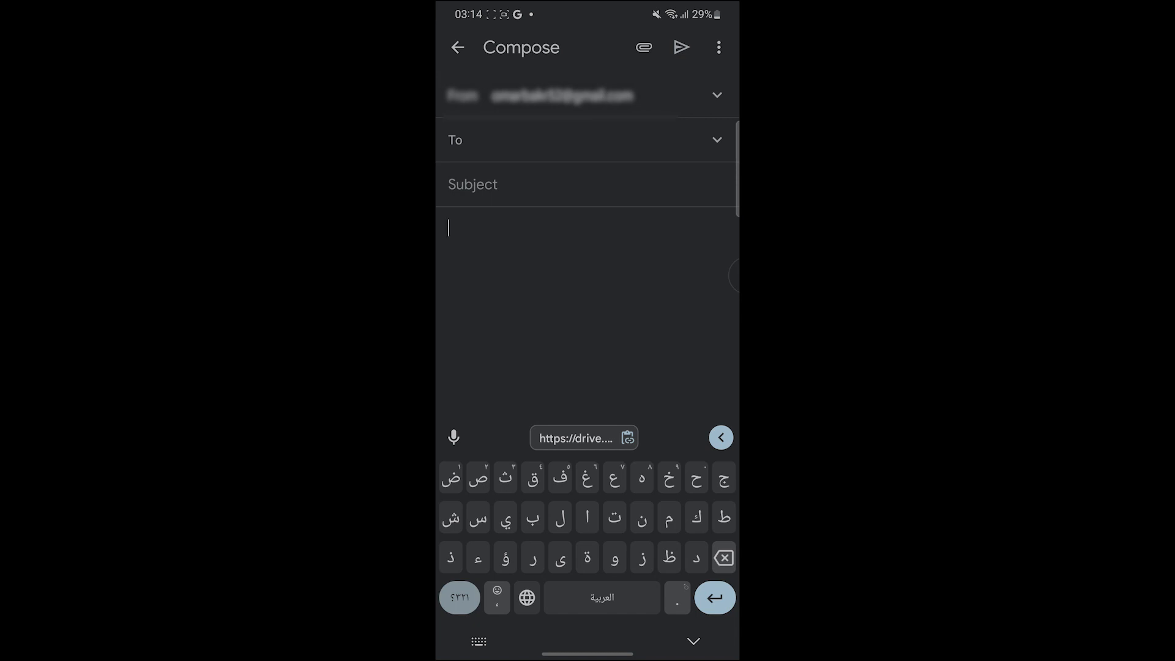
Step: Paste the copied Drive link for 1.pdf into the new email's body
left_click(583, 437)
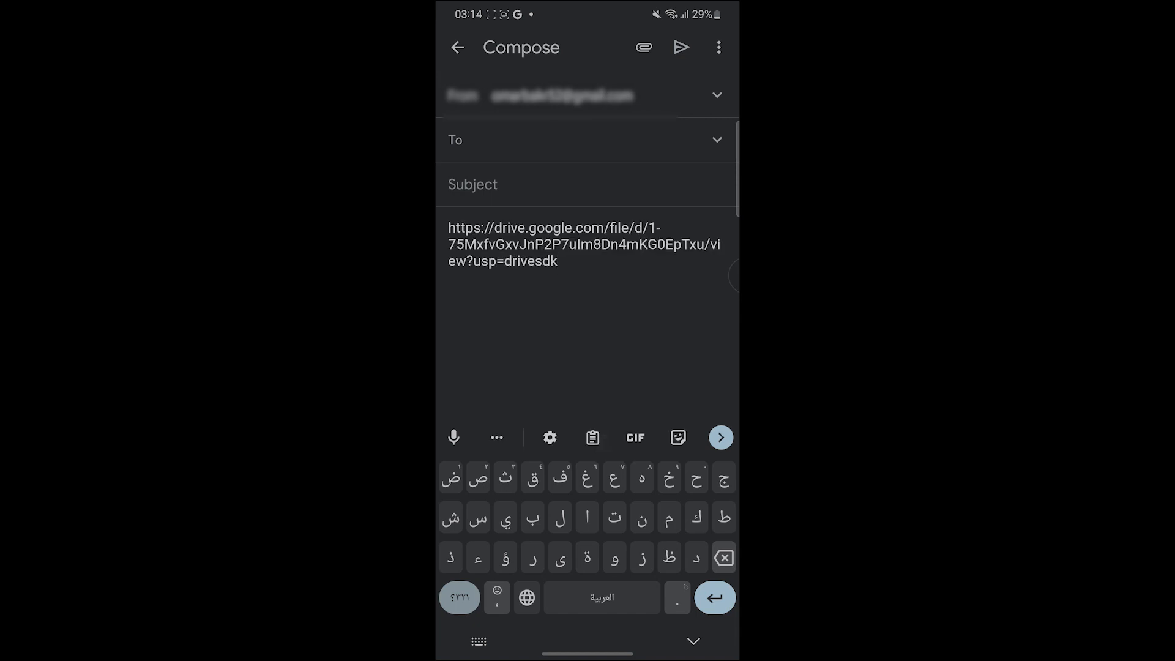